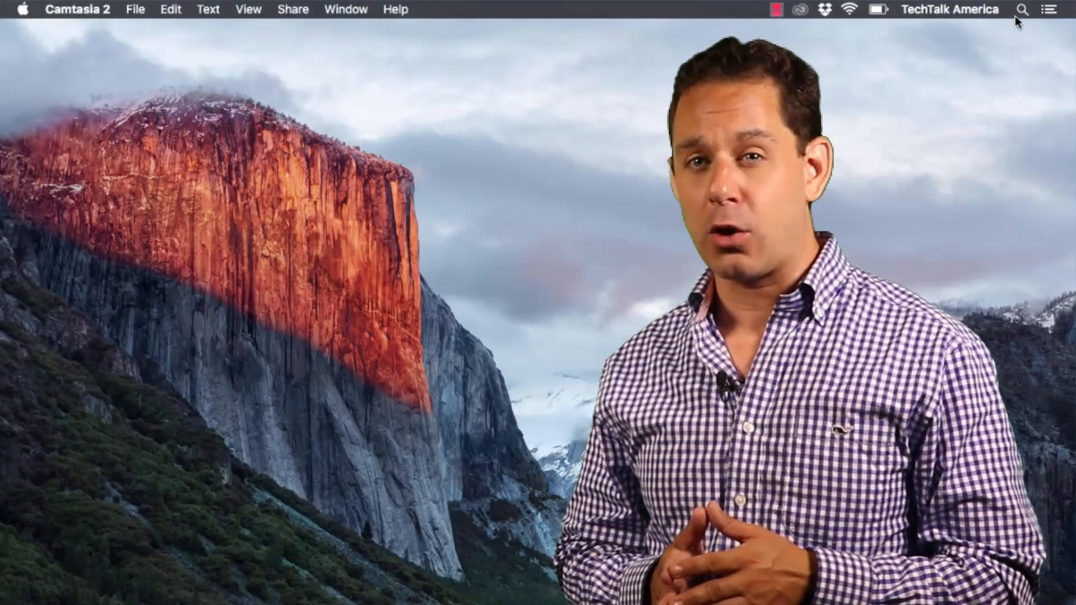
Step: Search Spotlight for 'airport utility' and launch it
{"action": "left_click", "coordinate": [1022, 10]}
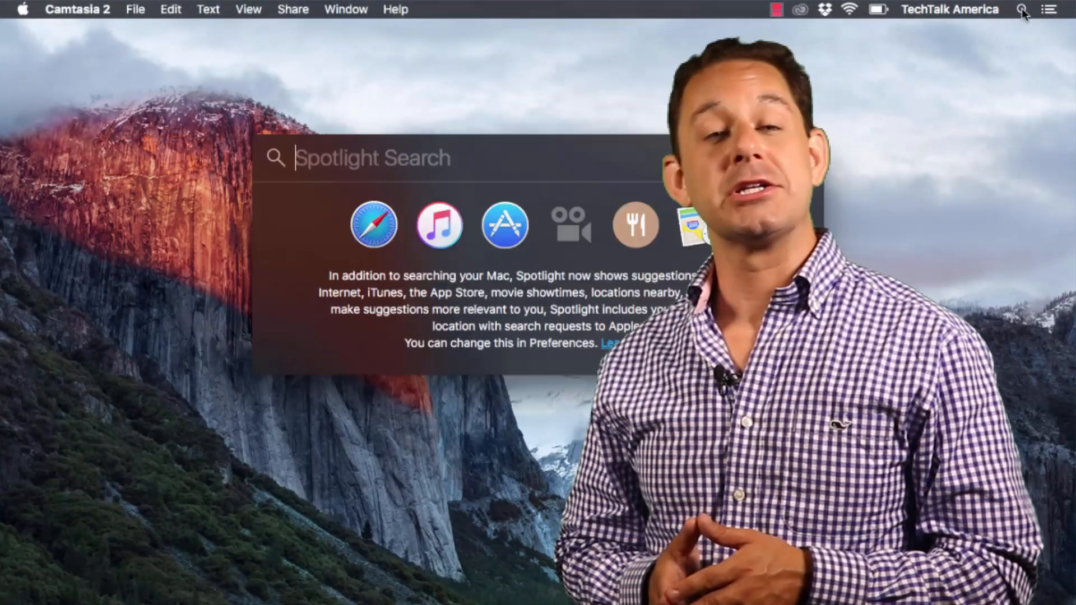
{"action": "type", "text": "airport utility"}
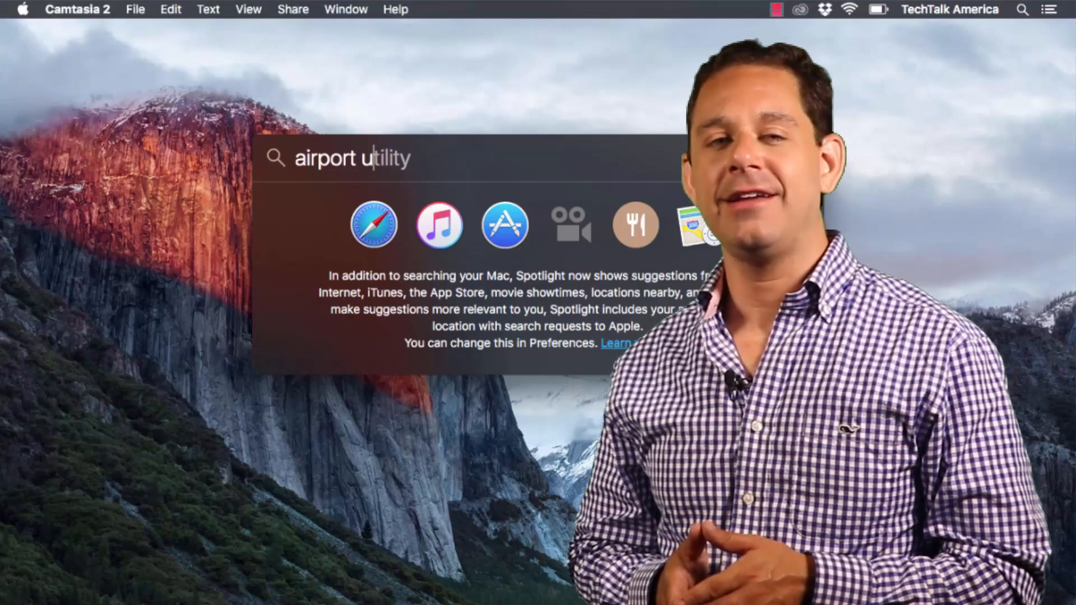
{"action": "type", "text": "airport utility"}
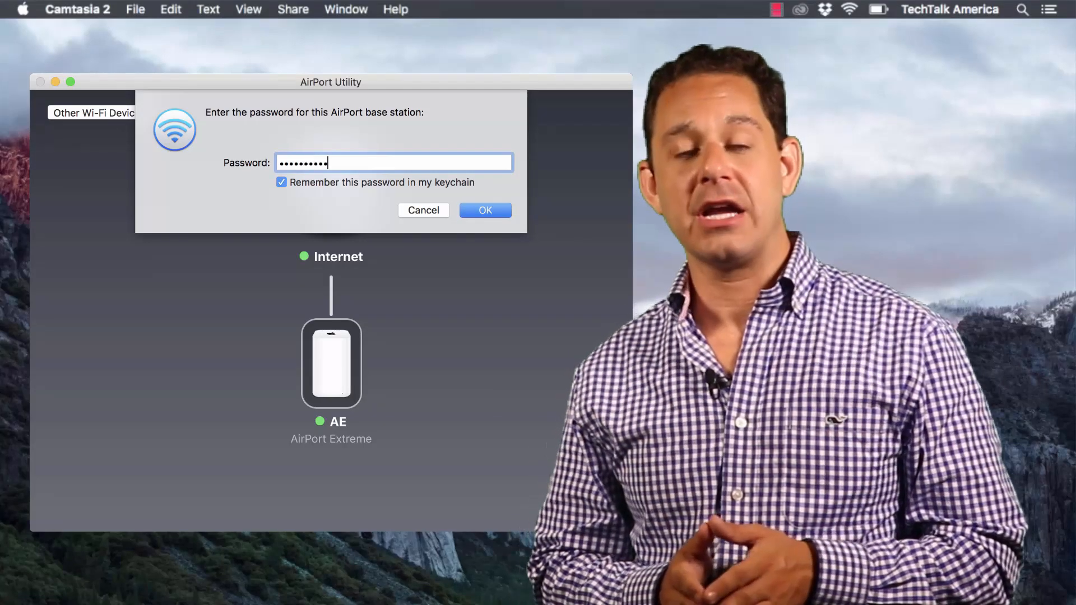
Step: Confirm the AE base station password, keeping it remembered in the keychain
{"action": "left_click", "coordinate": [485, 210]}
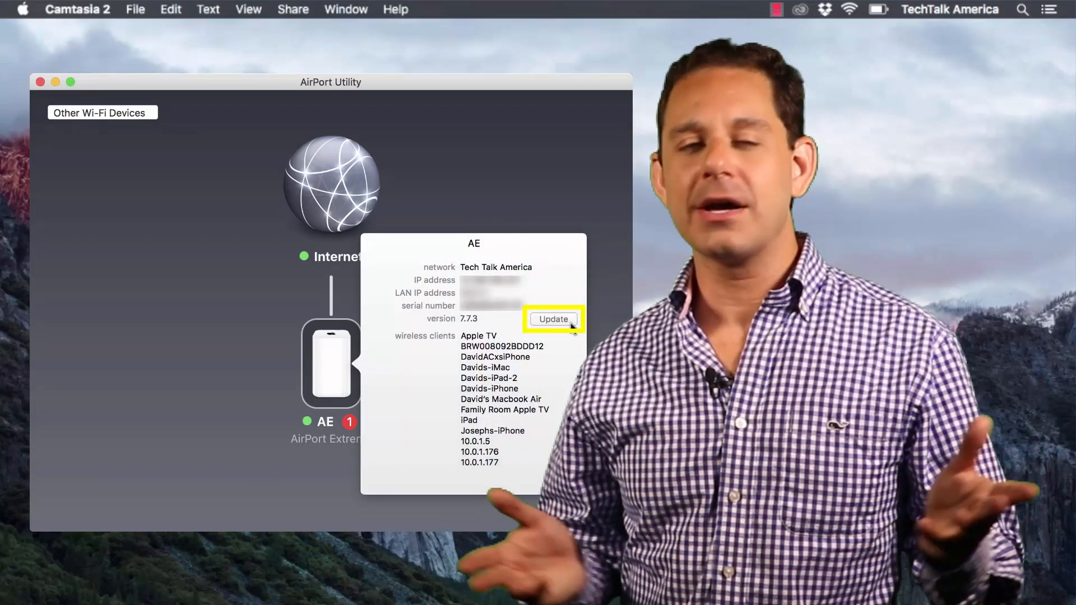
Step: Update the AE base station firmware from 7.7.3, accepting the brief service outage
{"action": "left_click", "coordinate": [552, 319]}
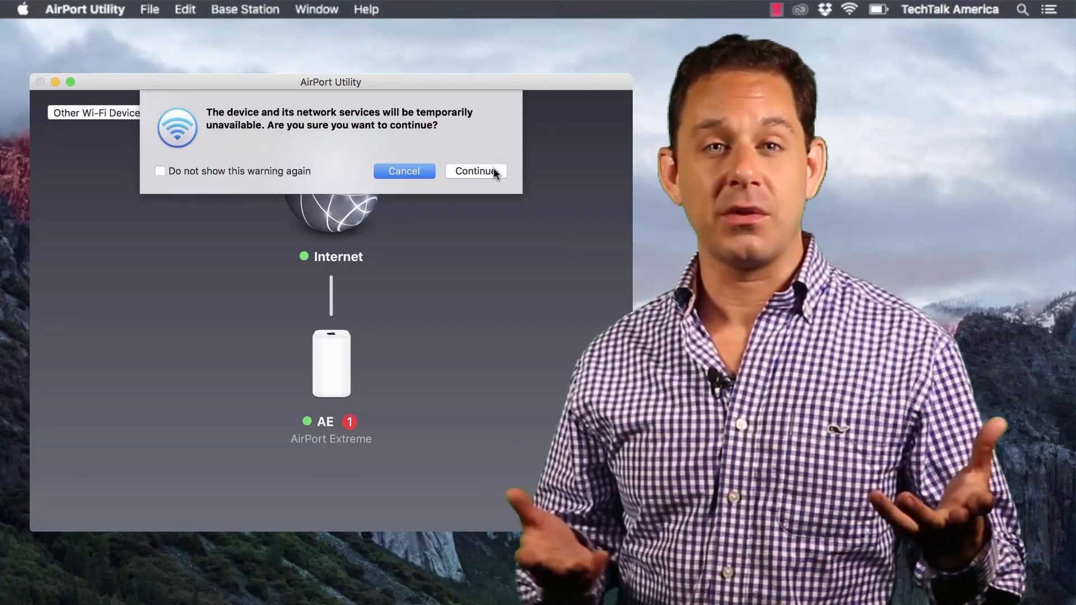
{"action": "left_click", "coordinate": [475, 171]}
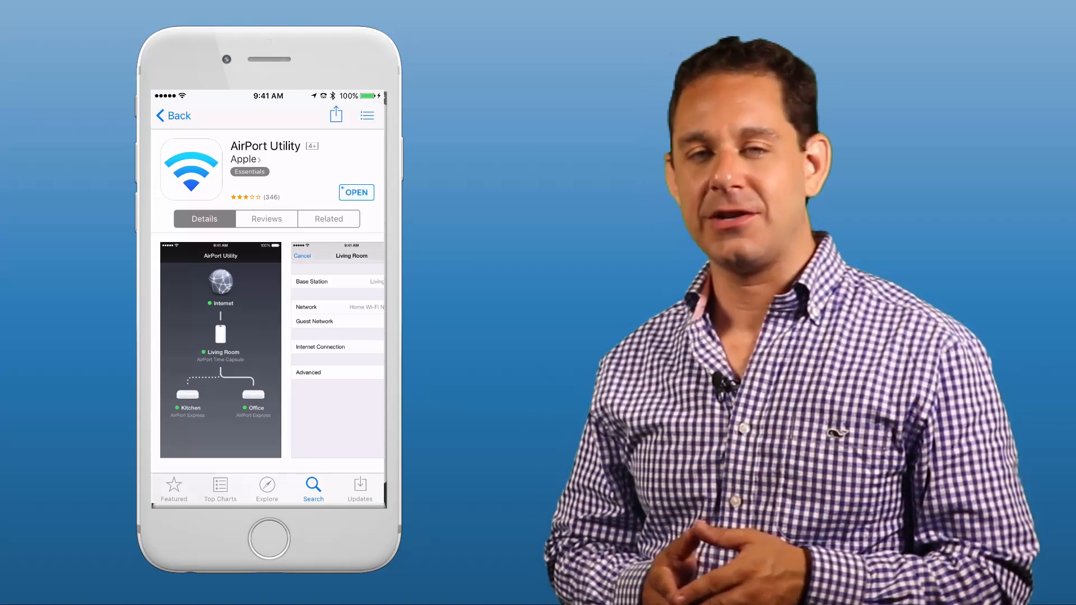
Step: Launch the iOS AirPort Utility and open the AE base station's password prompt
{"action": "left_click", "coordinate": [356, 192]}
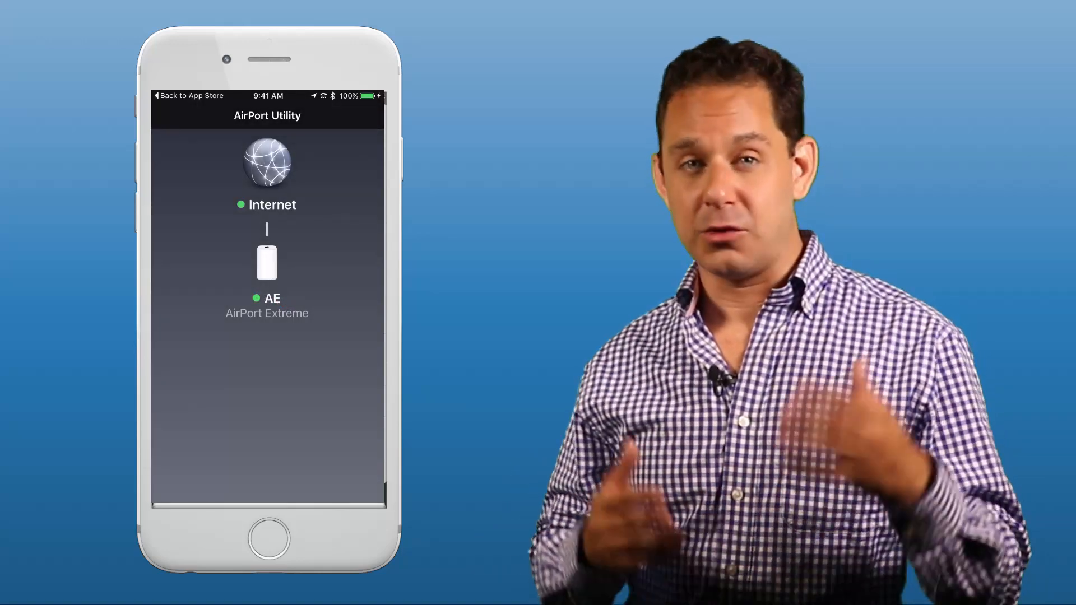
{"action": "left_click", "coordinate": [266, 261]}
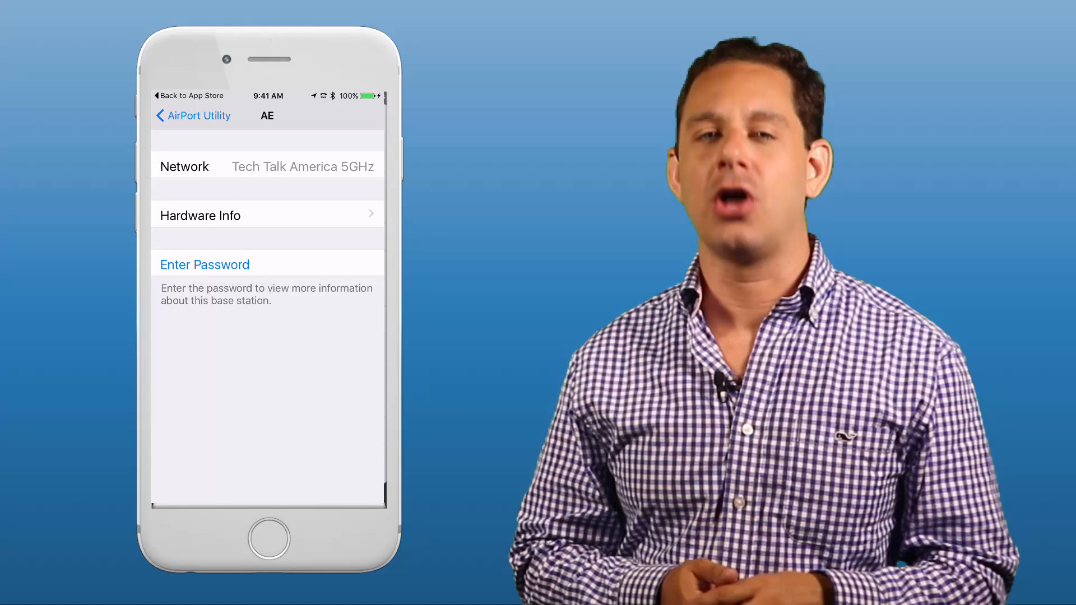
{"action": "left_click", "coordinate": [204, 264]}
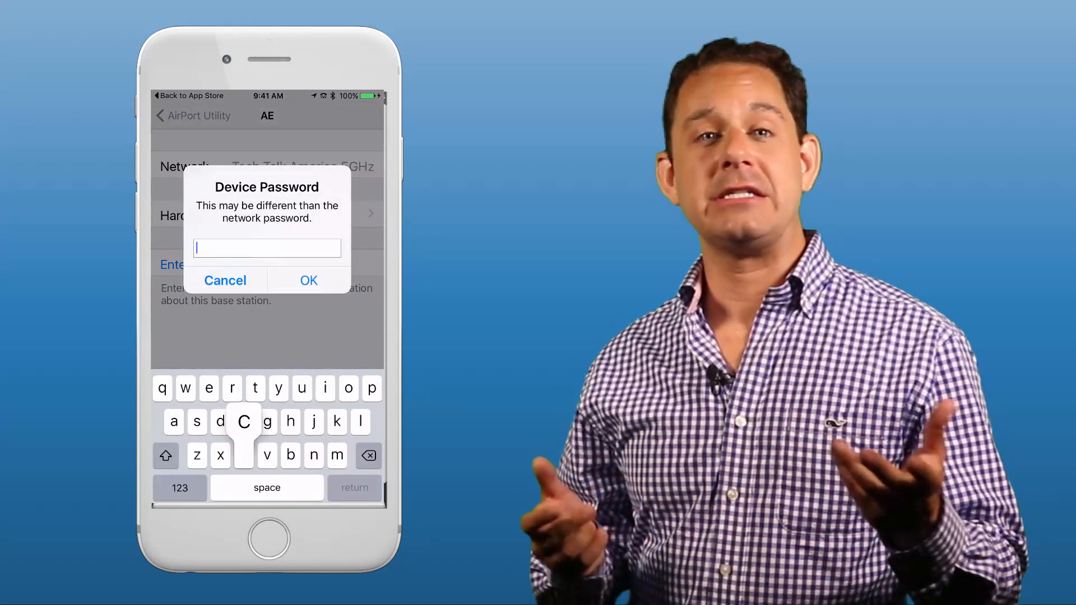